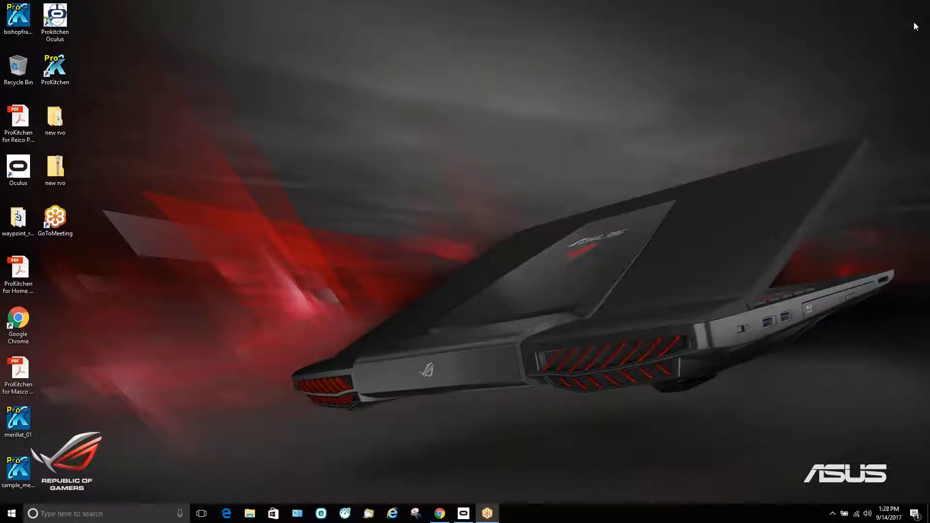
pyautogui.moveTo(243, 409)
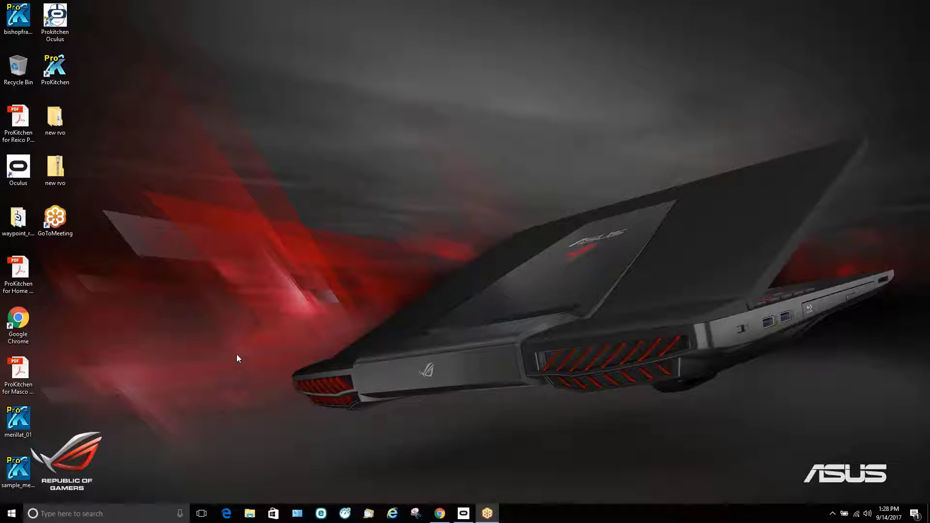
pyautogui.moveTo(507, 383)
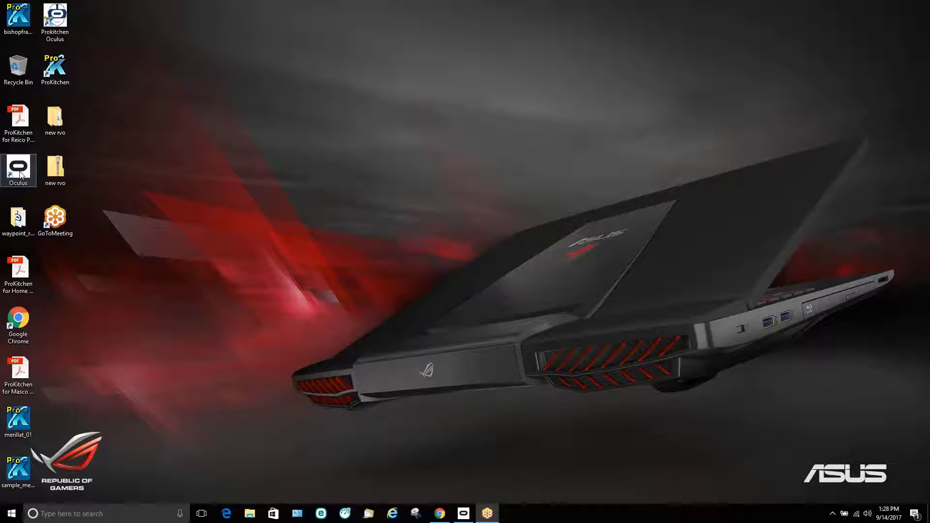
# - Launch the Oculus app, dismiss its settings window, then start ProKitchen Oculus 2.06
pyautogui.doubleClick(18, 168)
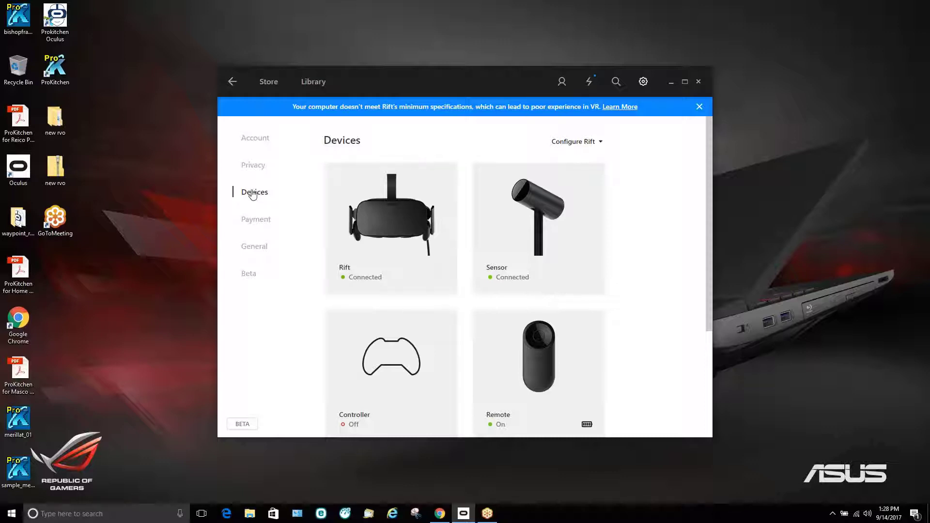
pyautogui.click(643, 82)
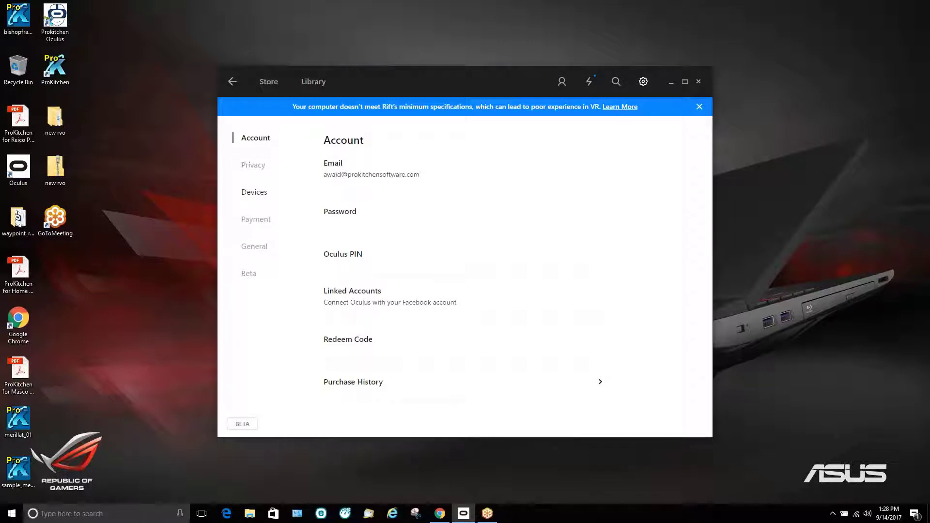
pyautogui.click(254, 192)
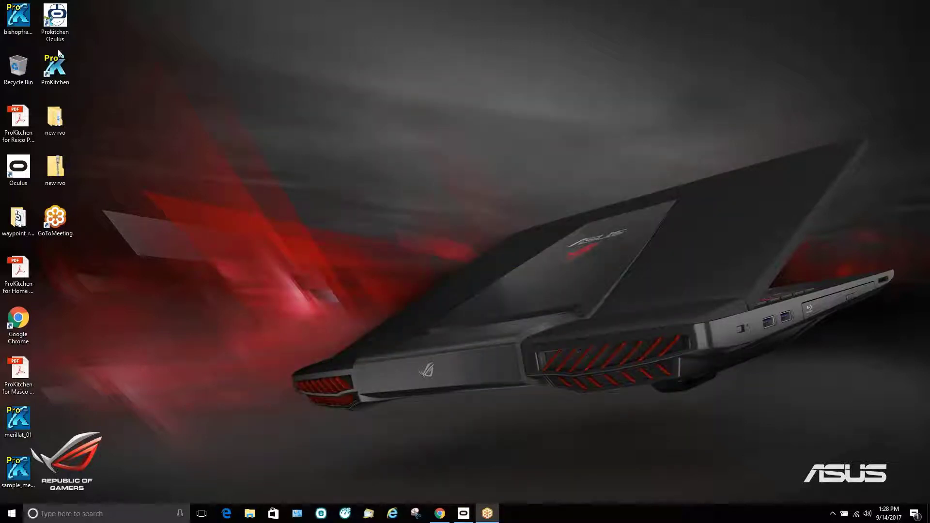
pyautogui.click(54, 19)
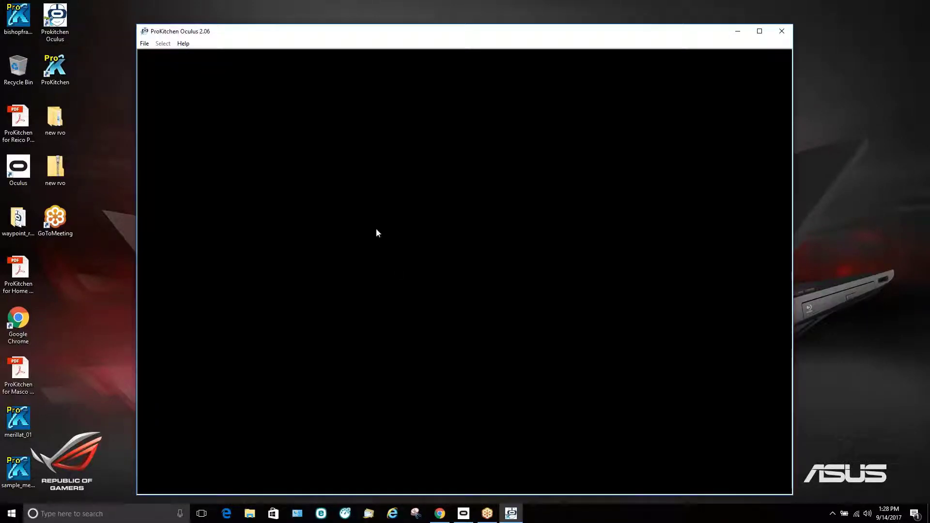
pyautogui.moveTo(489, 270)
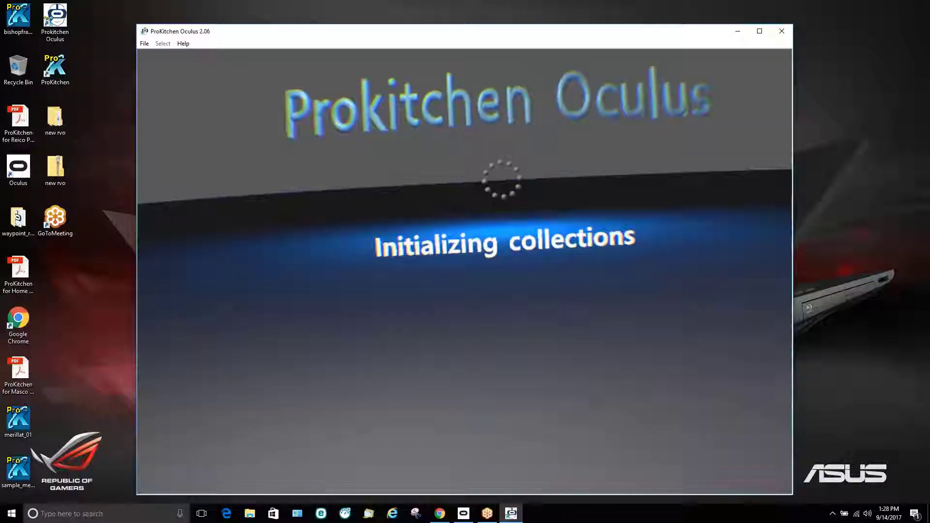
pyautogui.click(143, 43)
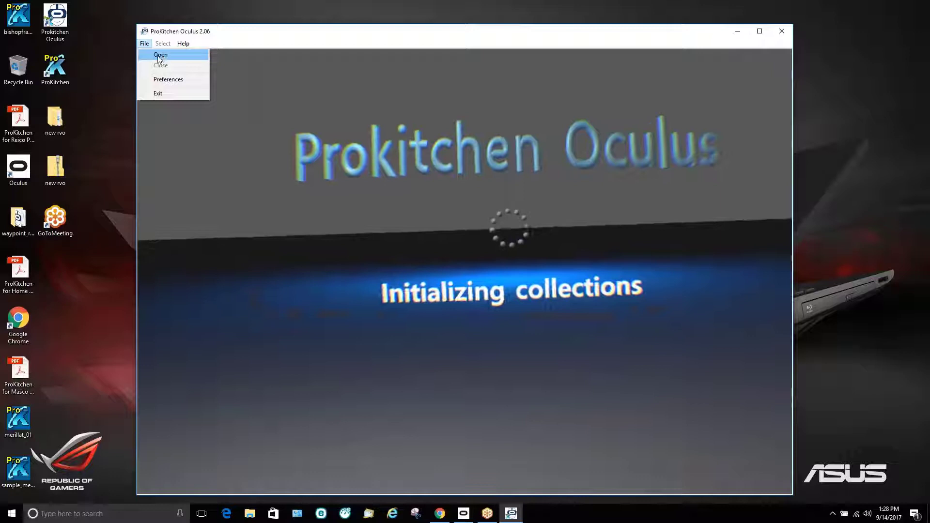
# - Open the diamond project file from the new rvo folder
pyautogui.click(160, 55)
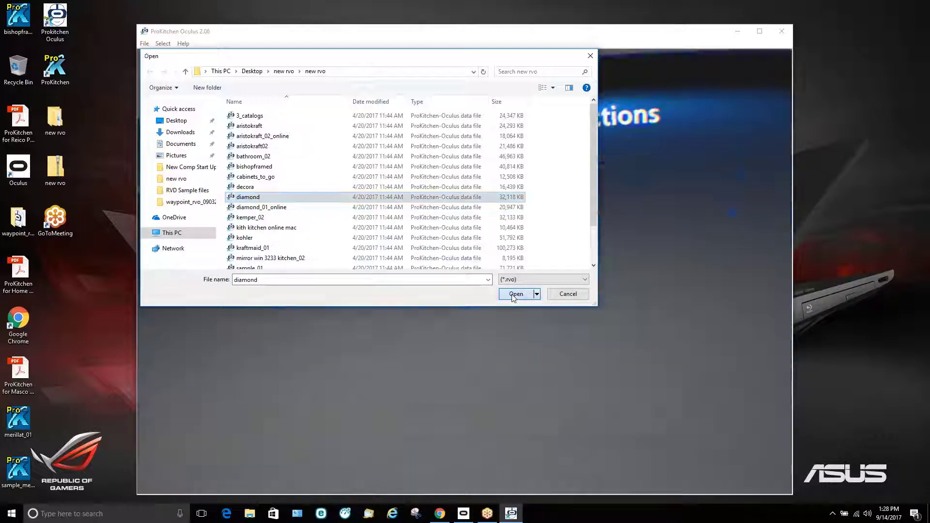
pyautogui.click(515, 294)
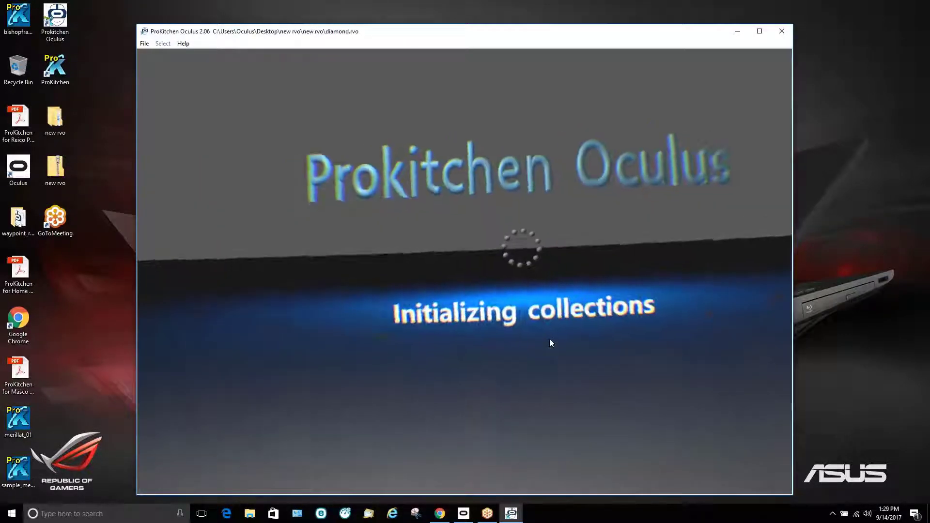
pyautogui.moveTo(681, 277)
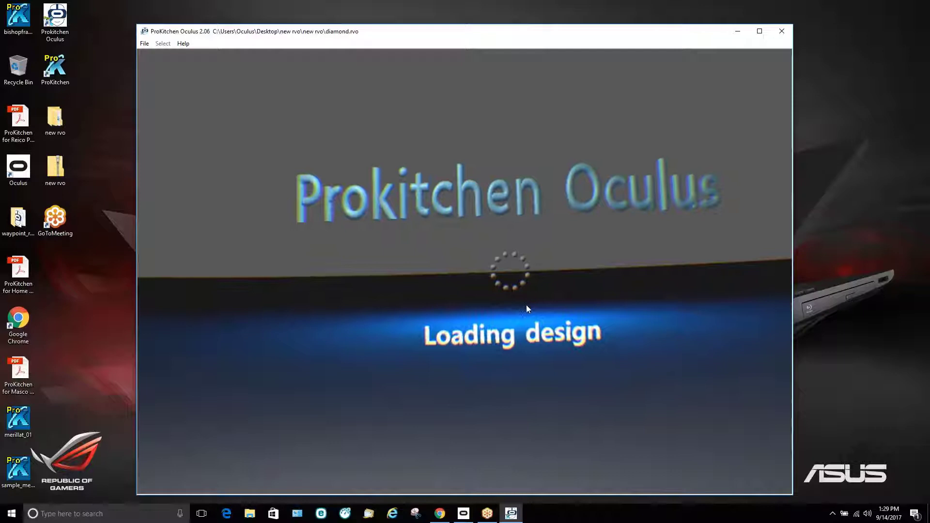
pyautogui.moveTo(530, 340)
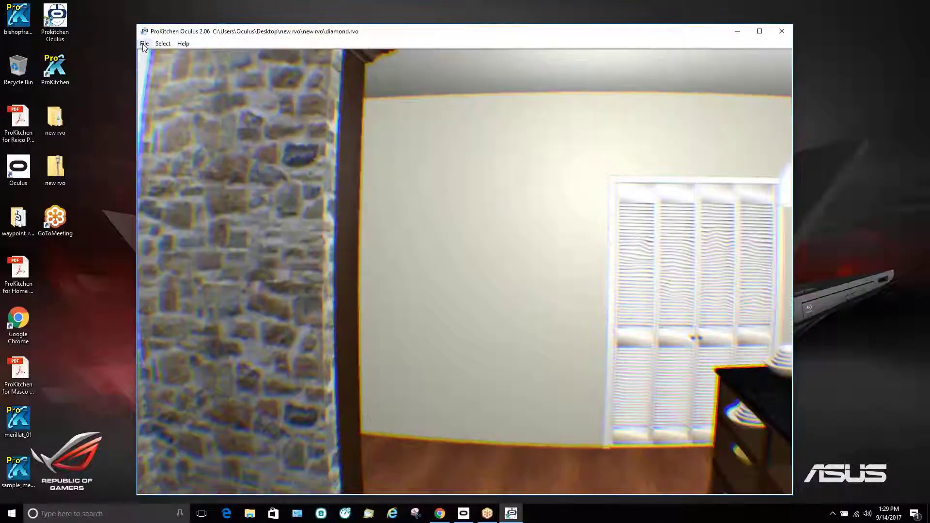
# - Pick Sherwin-Williams Green under Wallcovering > Paint to show its wall swatches
pyautogui.click(163, 43)
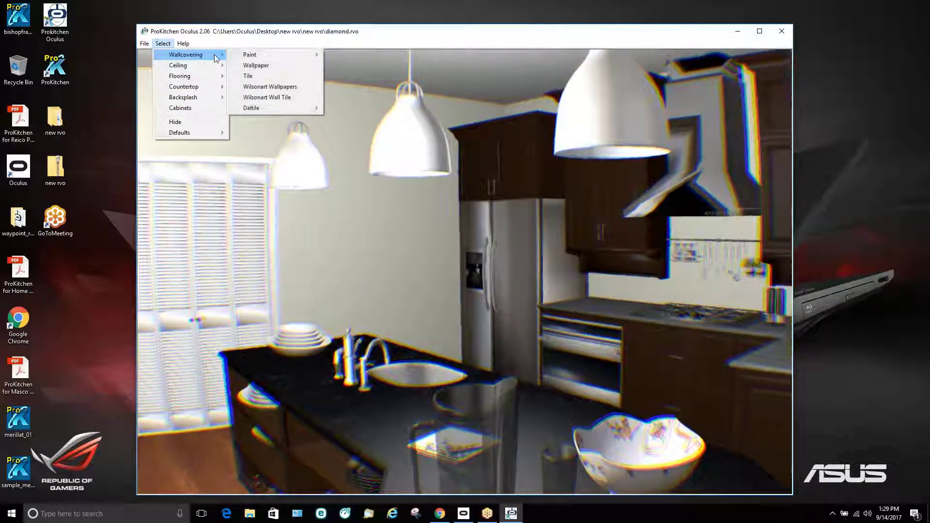
pyautogui.moveTo(249, 54)
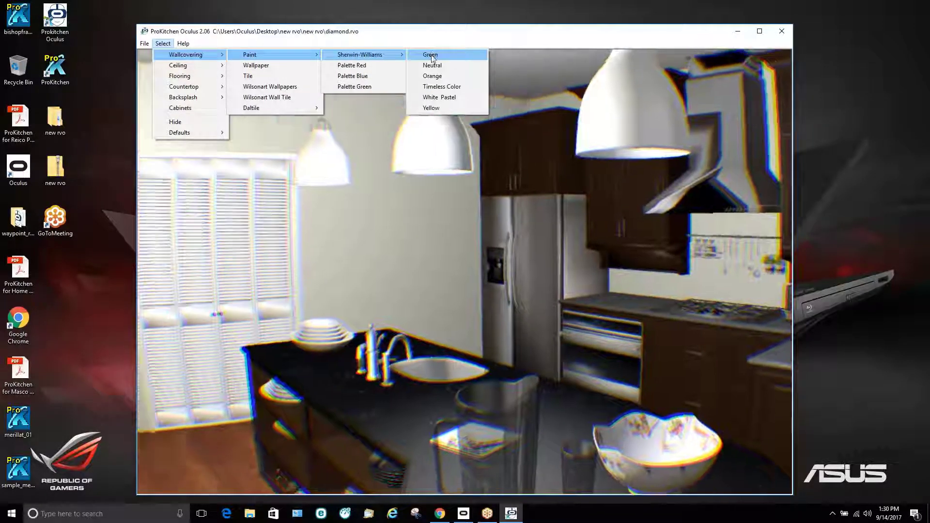
pyautogui.click(351, 65)
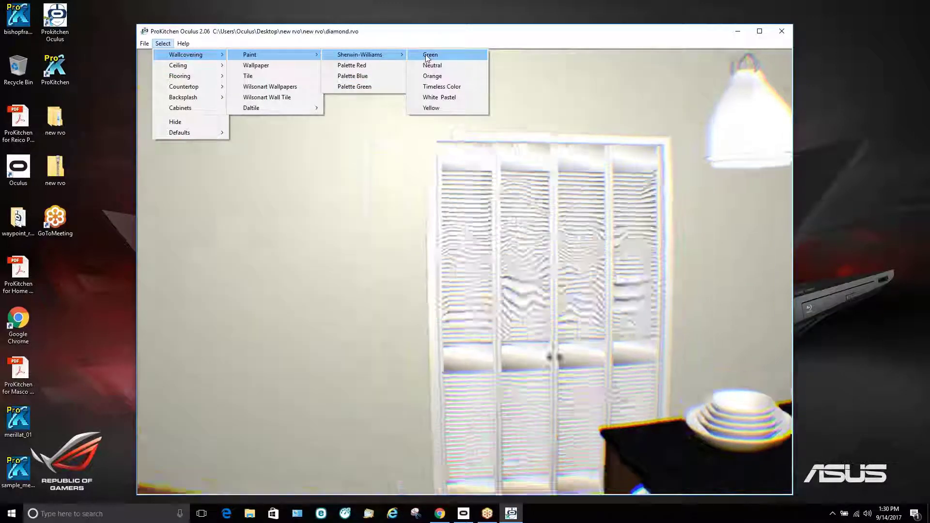
pyautogui.click(430, 54)
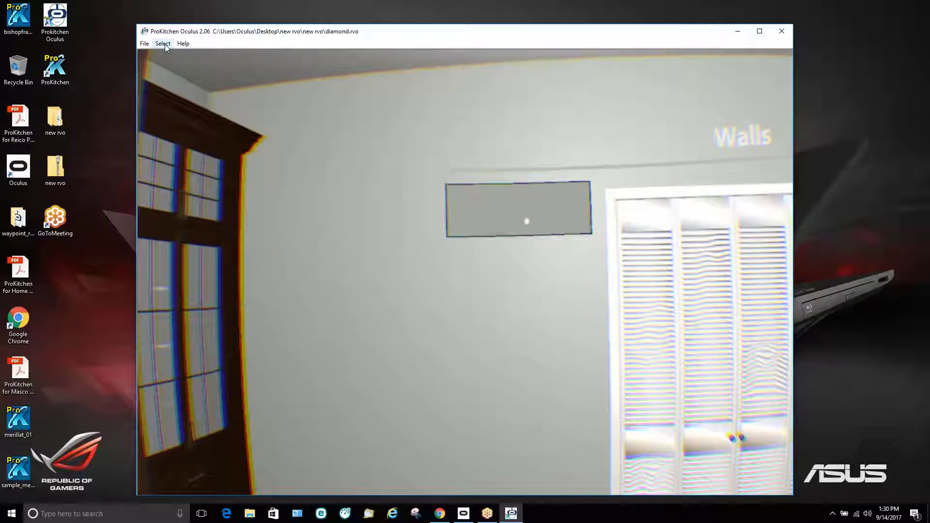
# - Paint the walls golden yellow from Palette Red, browsing swatch pages to page 4
pyautogui.click(163, 44)
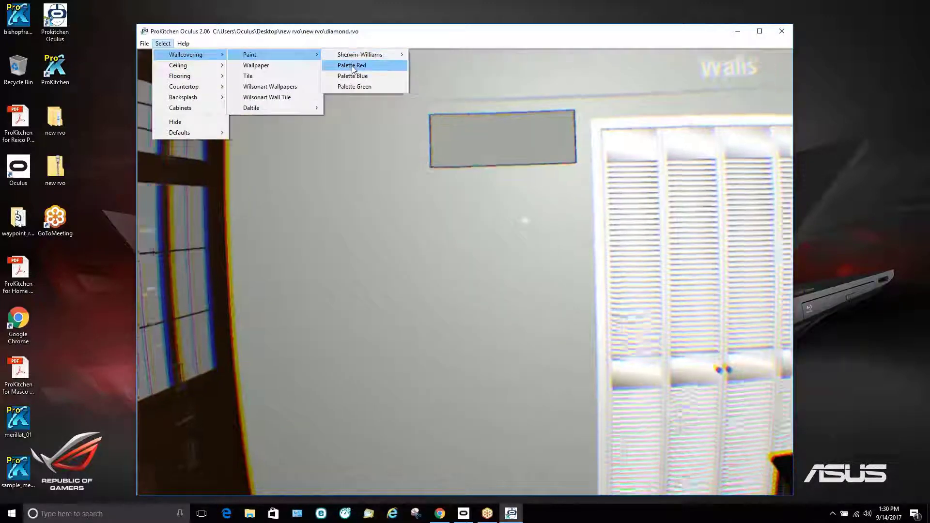
pyautogui.click(352, 66)
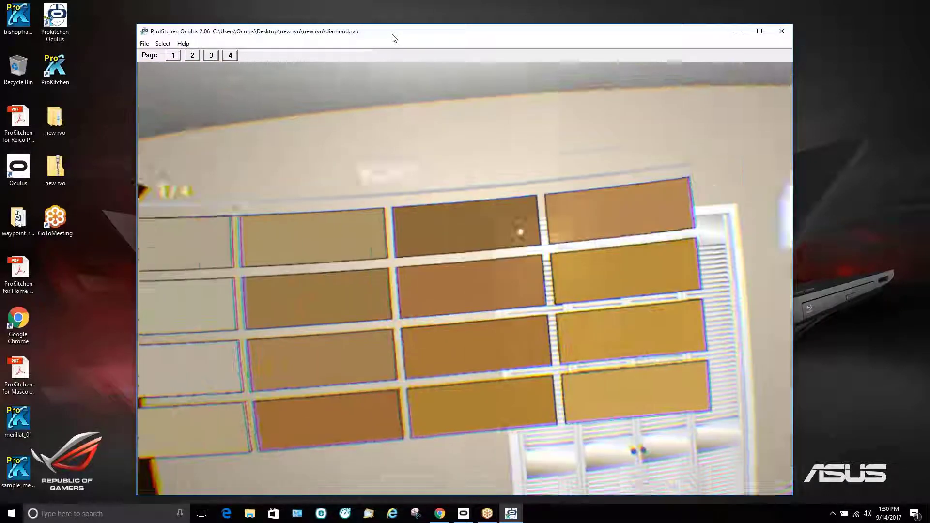
pyautogui.click(192, 56)
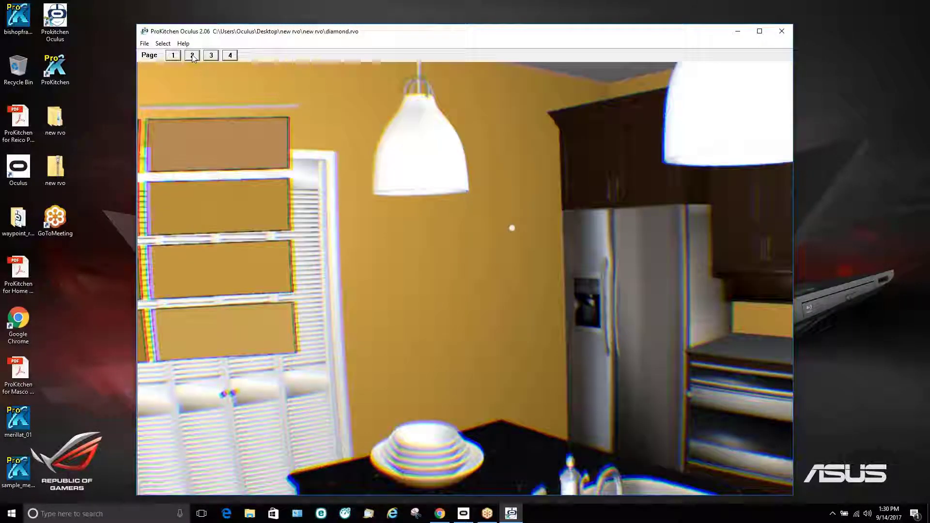
pyautogui.click(230, 55)
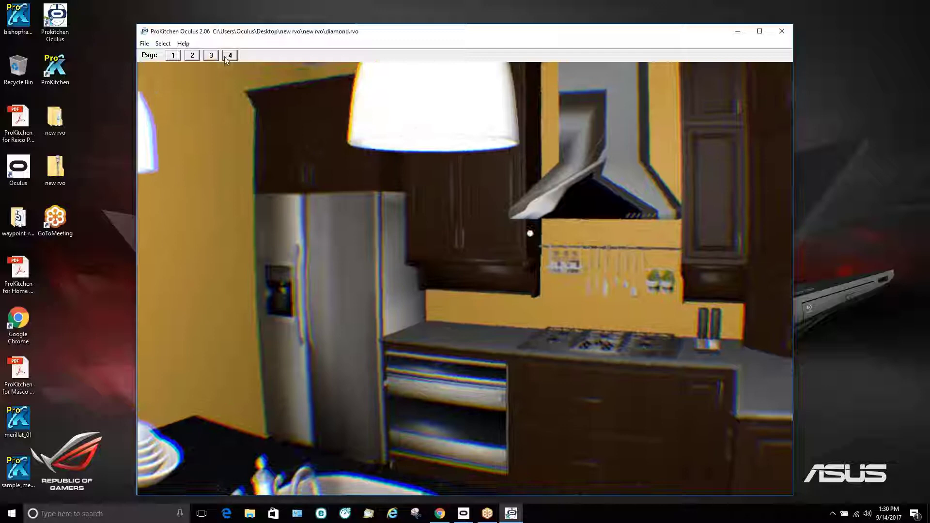
pyautogui.click(192, 55)
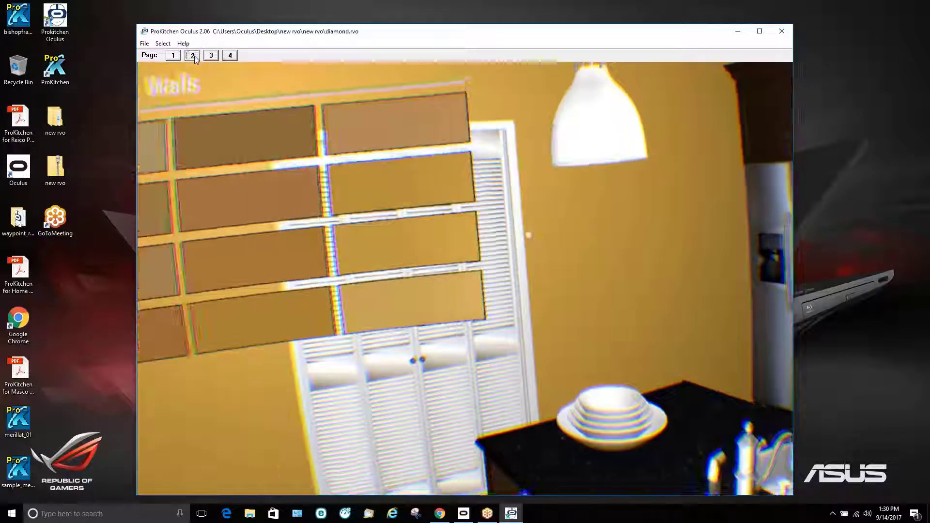
pyautogui.click(230, 56)
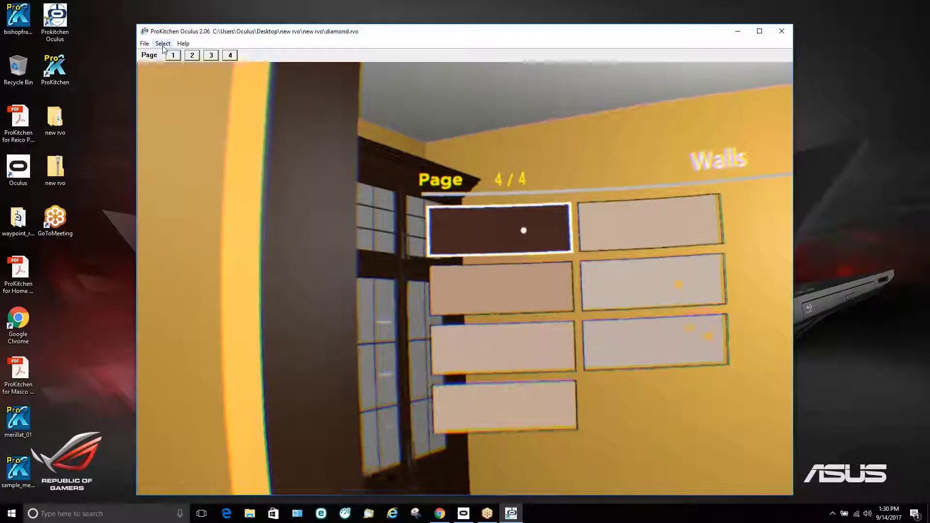
# - Display the Hardwood flooring palette so the floor shows wood planks
pyautogui.click(163, 43)
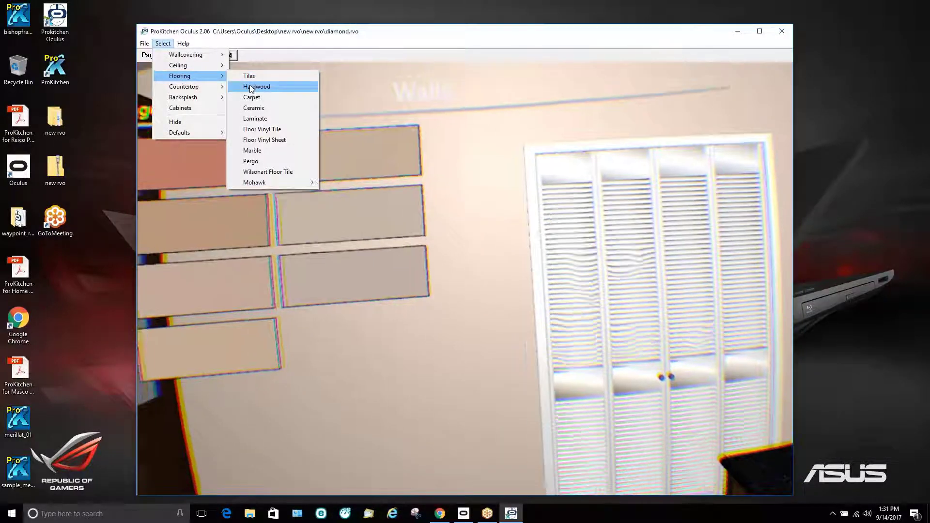
pyautogui.click(256, 87)
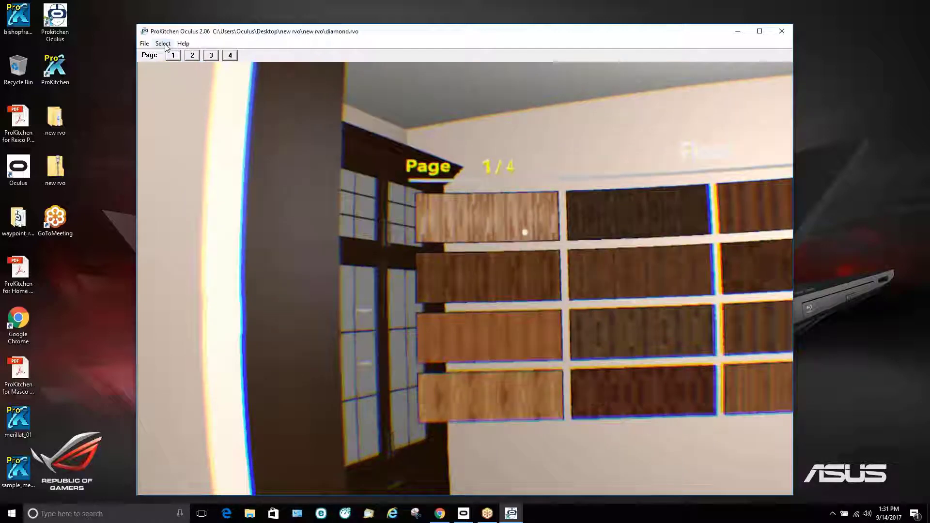
pyautogui.click(162, 43)
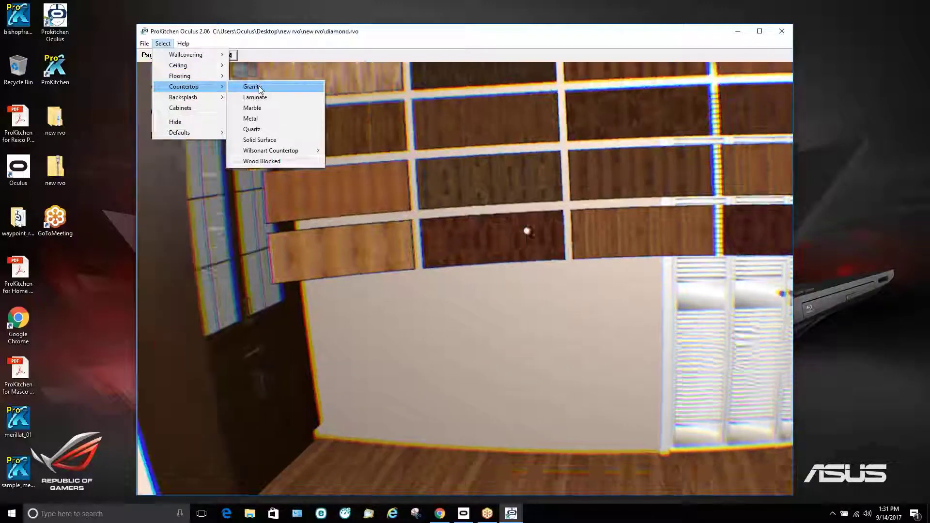
# - Show the two-page Granite countertop palette, giving countertops a light stone finish
pyautogui.click(251, 86)
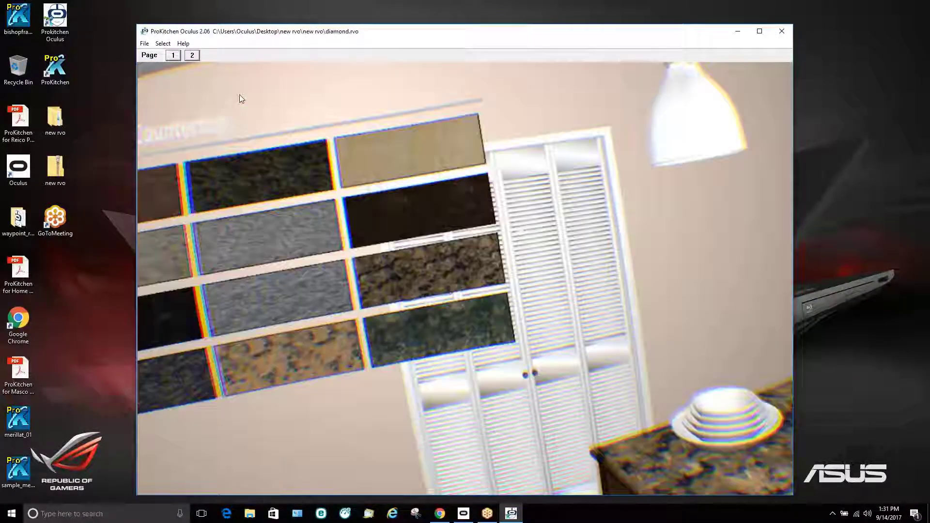
pyautogui.click(172, 55)
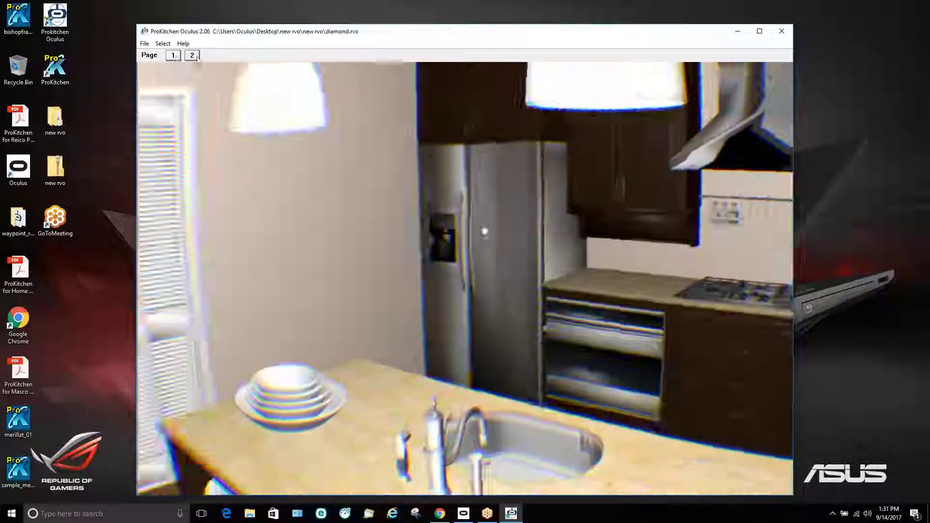
pyautogui.click(192, 55)
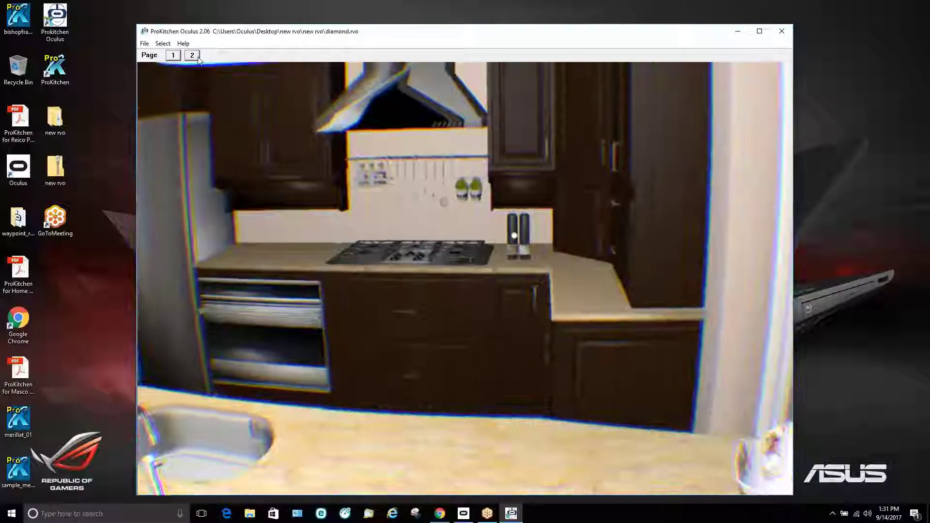
pyautogui.click(163, 43)
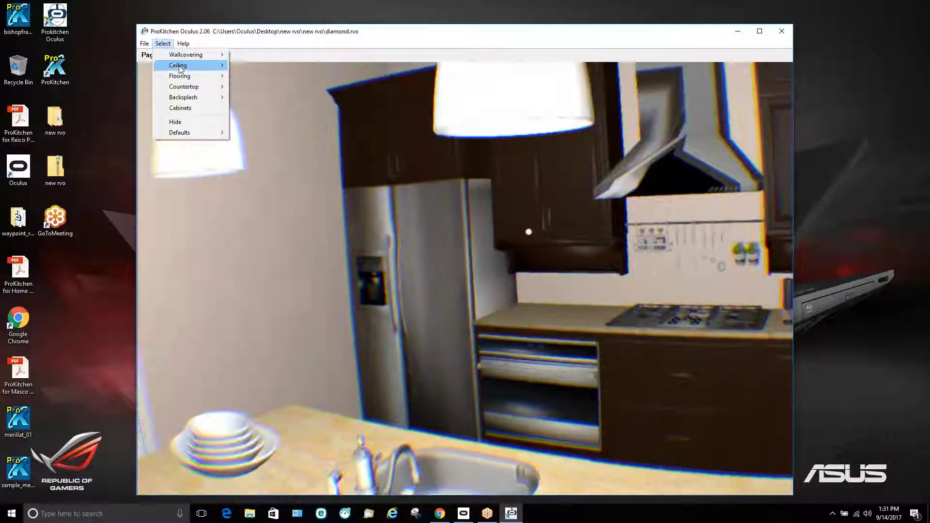
pyautogui.moveTo(182, 98)
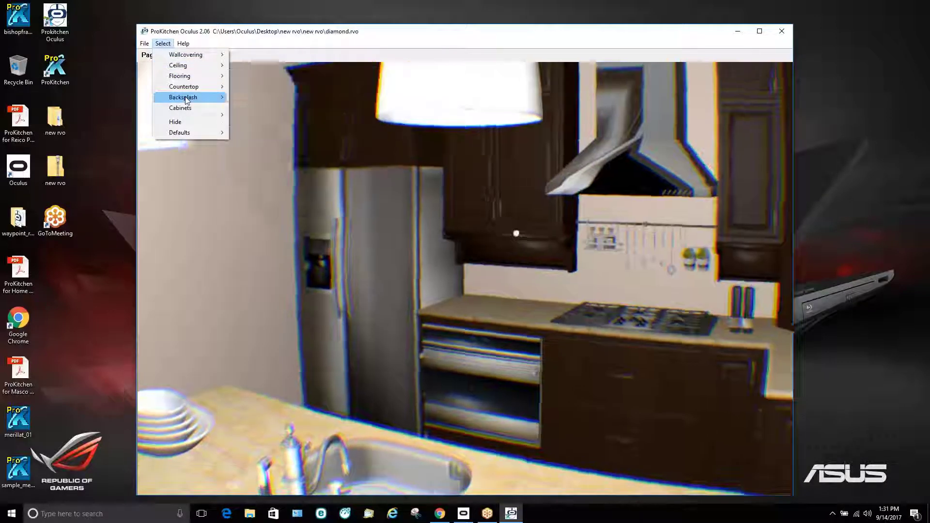
pyautogui.moveTo(180, 107)
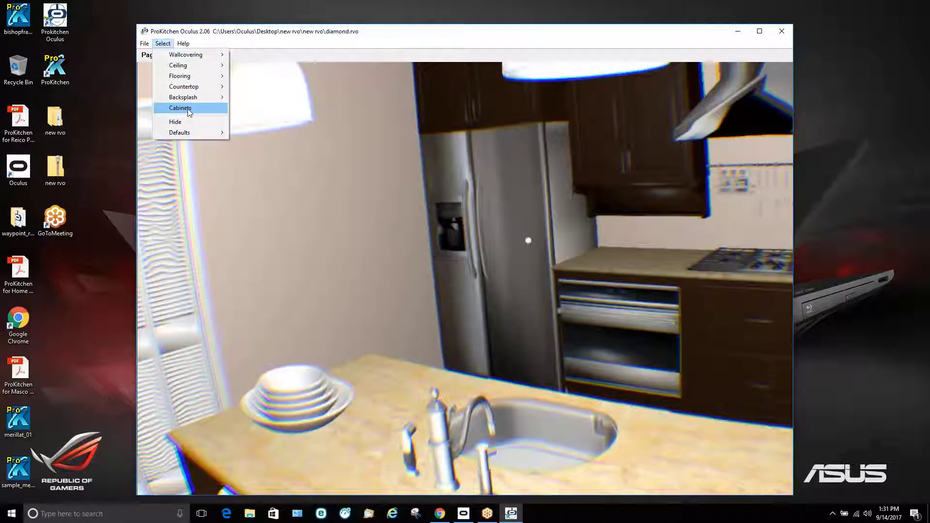
# - Open the Cabinets Options Dialog for the Diamond cabinet line
pyautogui.click(180, 108)
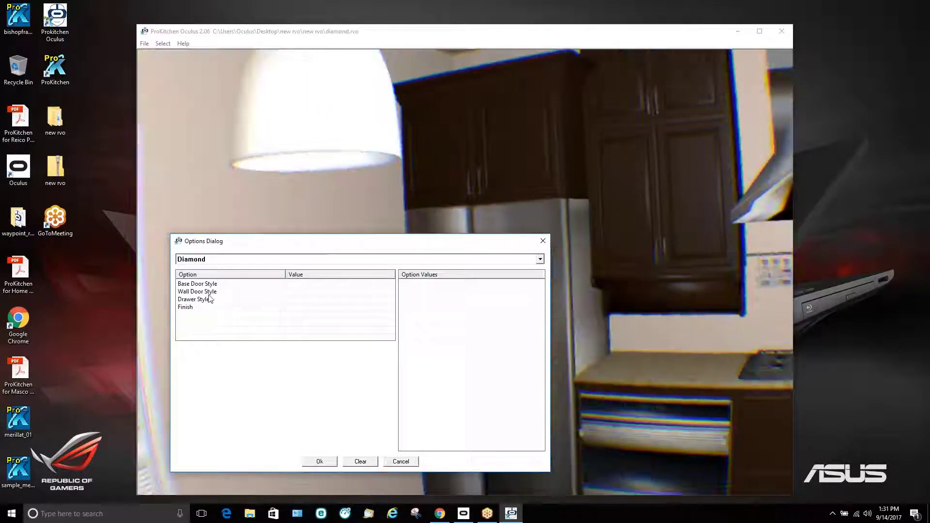
# - Try Bayport Cherry Arch, then set Wall Door Style to Bailey Maple Square
pyautogui.click(197, 284)
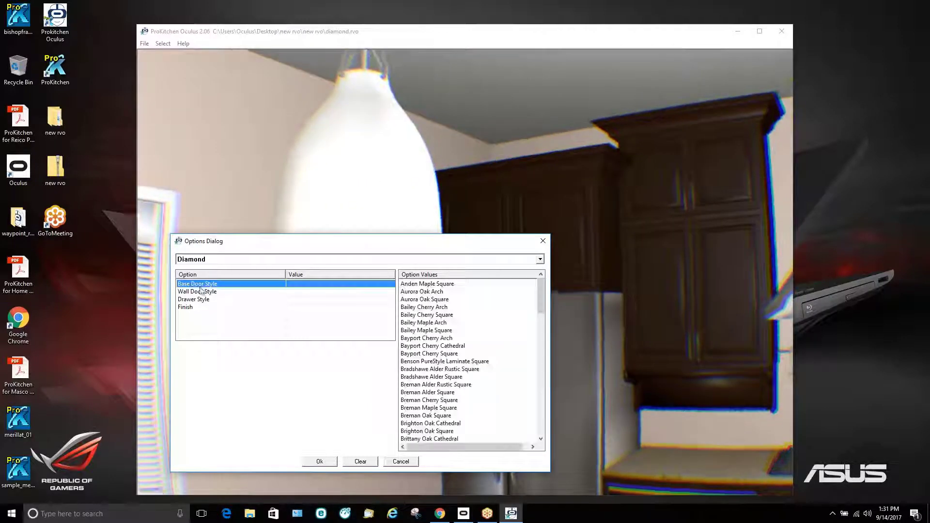
pyautogui.click(198, 291)
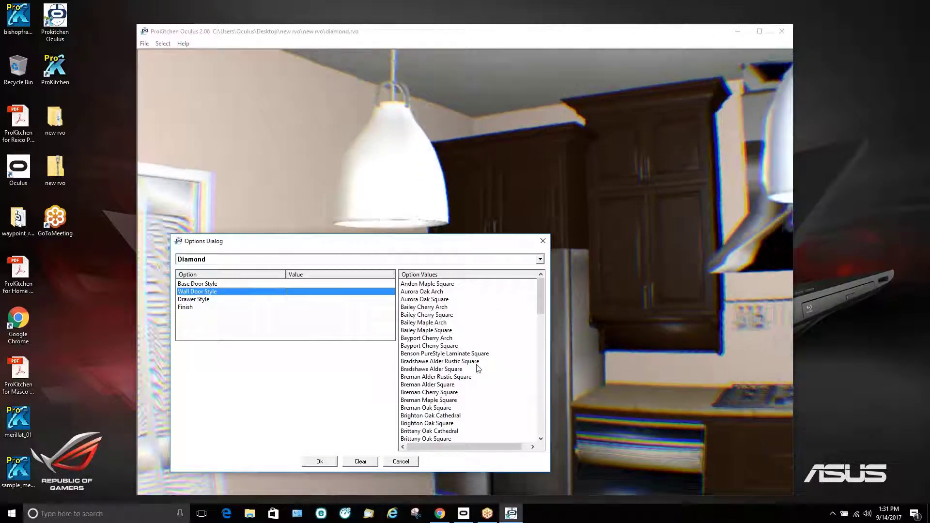
pyautogui.click(426, 338)
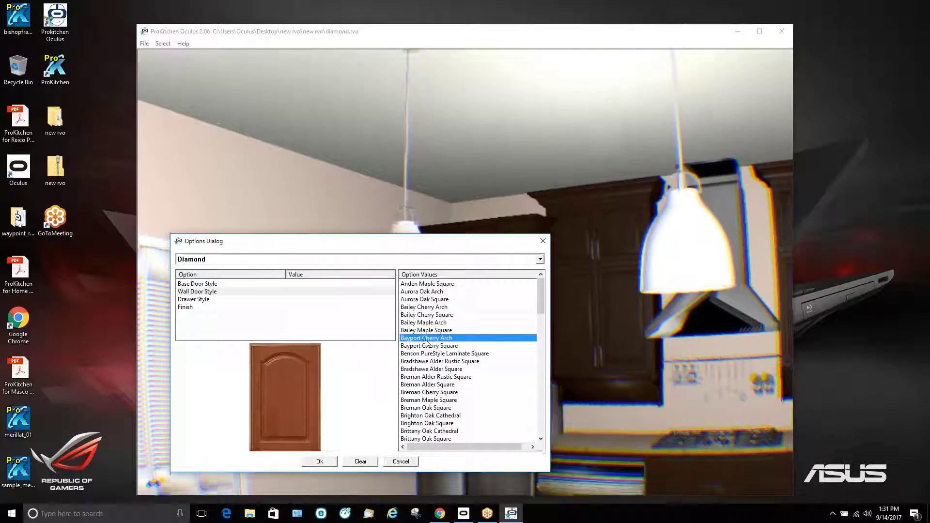
pyautogui.doubleClick(425, 338)
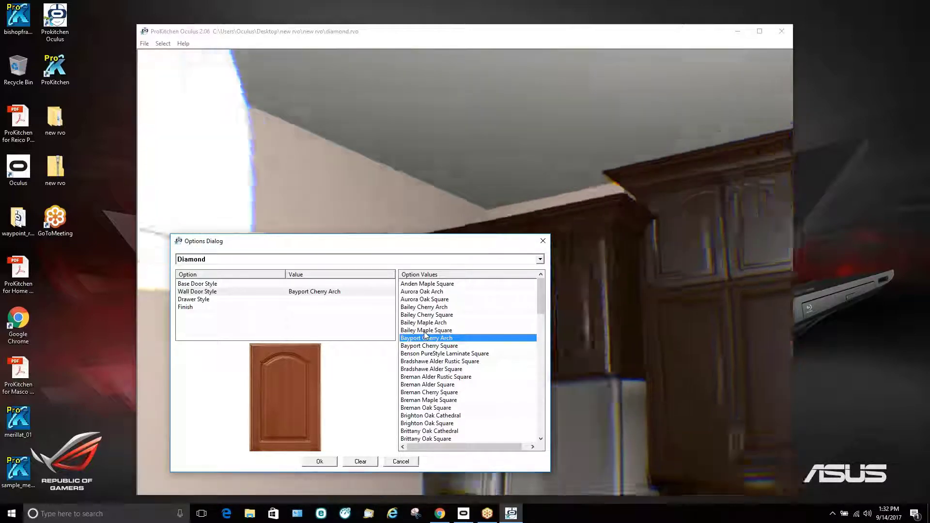
pyautogui.click(426, 330)
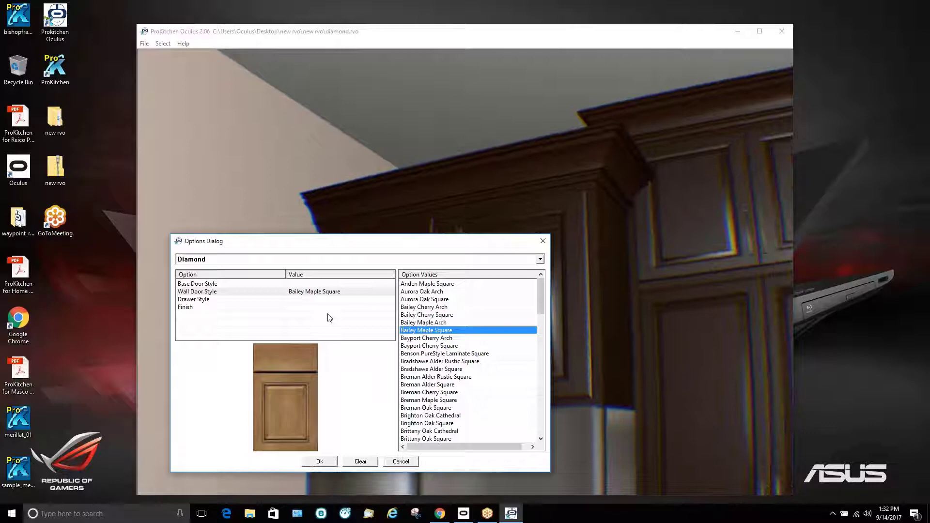
pyautogui.click(198, 284)
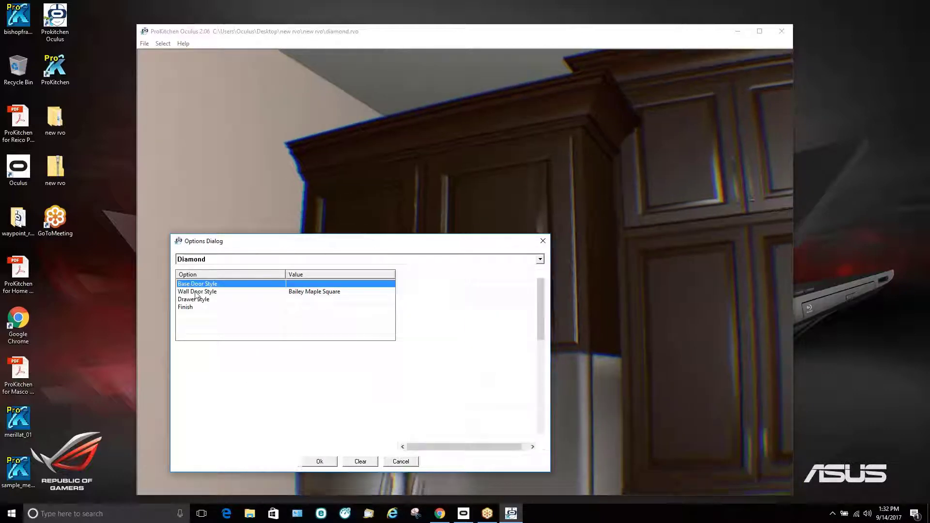
# - Choose Bailey Cherry Arch as the Diamond cabinets' Drawer Style
pyautogui.click(197, 292)
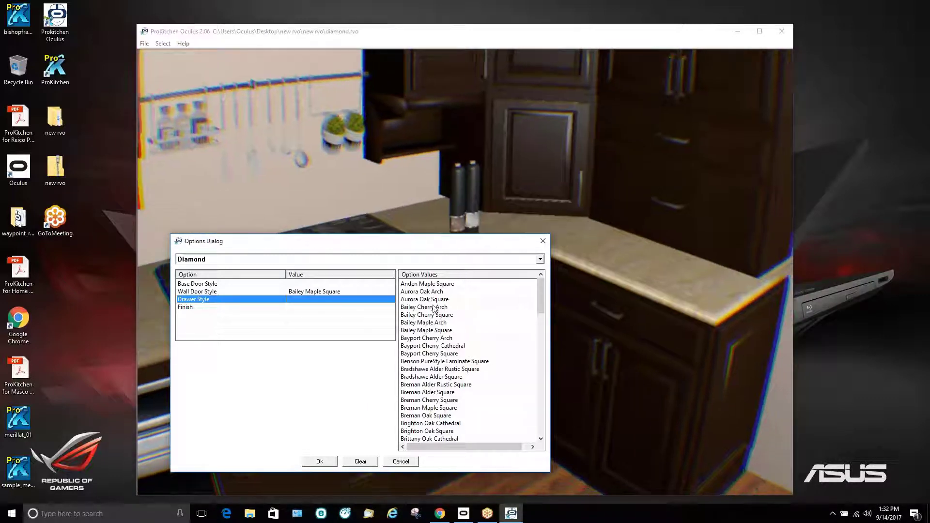
pyautogui.click(425, 307)
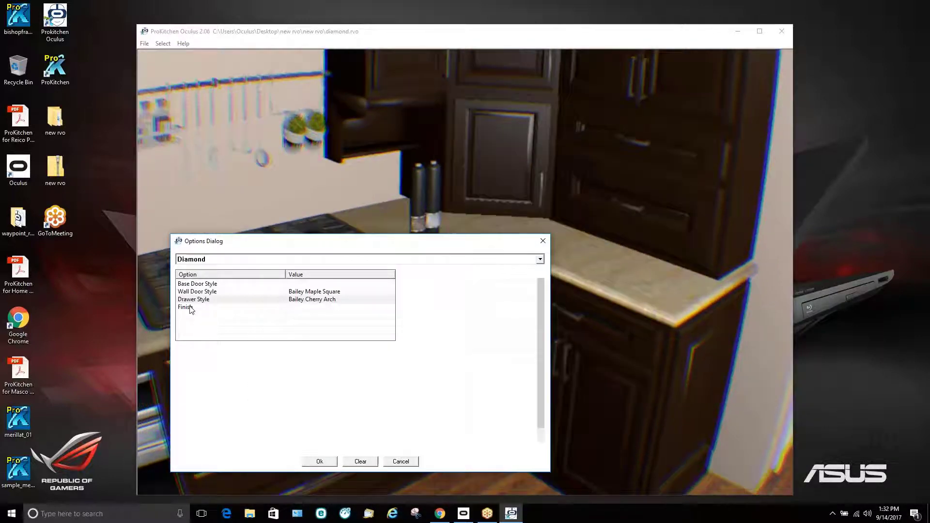
# - Preview Alder 1, Alder 13 and Alder 2 cabinet finishes, then cancel the changes
pyautogui.click(198, 307)
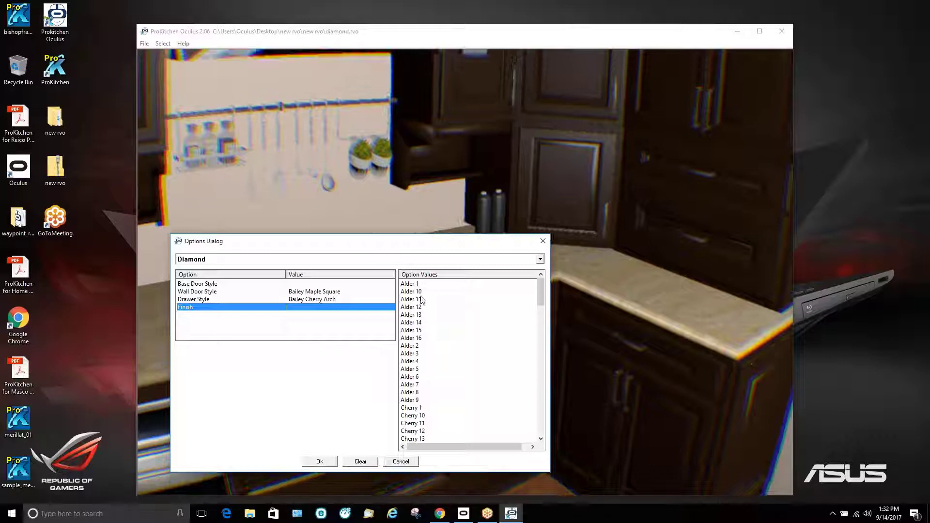
pyautogui.click(409, 284)
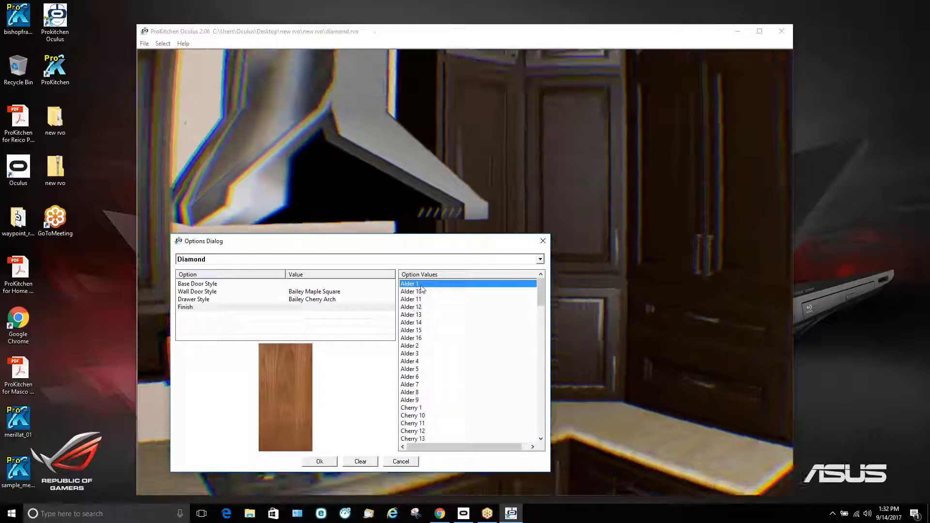
pyautogui.click(409, 283)
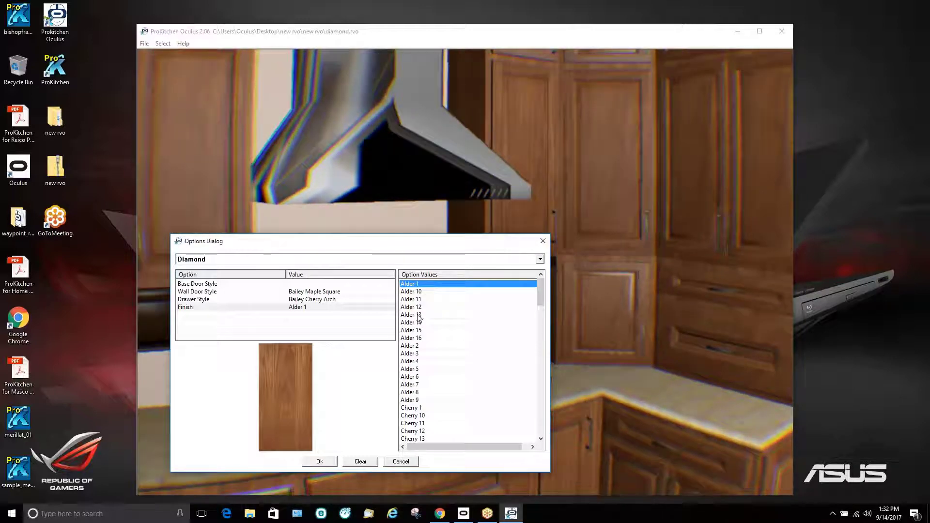
pyautogui.click(412, 315)
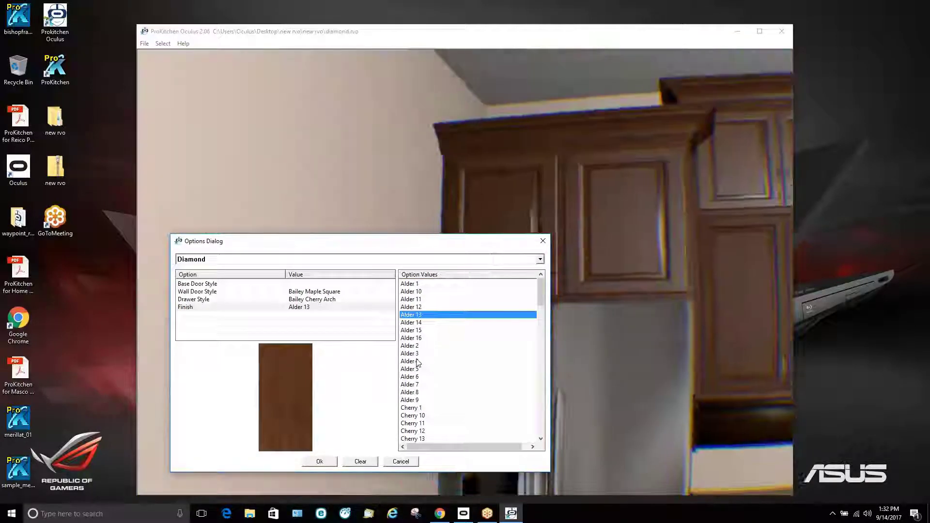
pyautogui.click(409, 354)
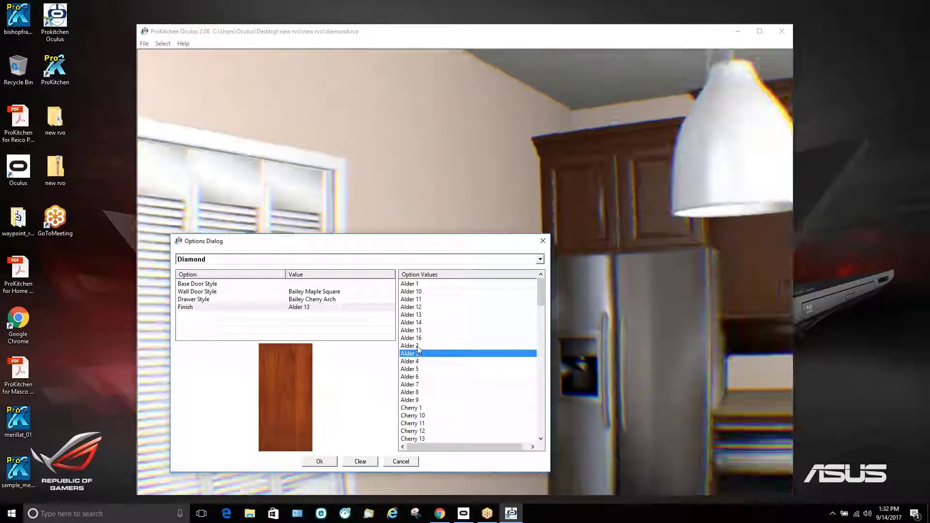
pyautogui.click(409, 345)
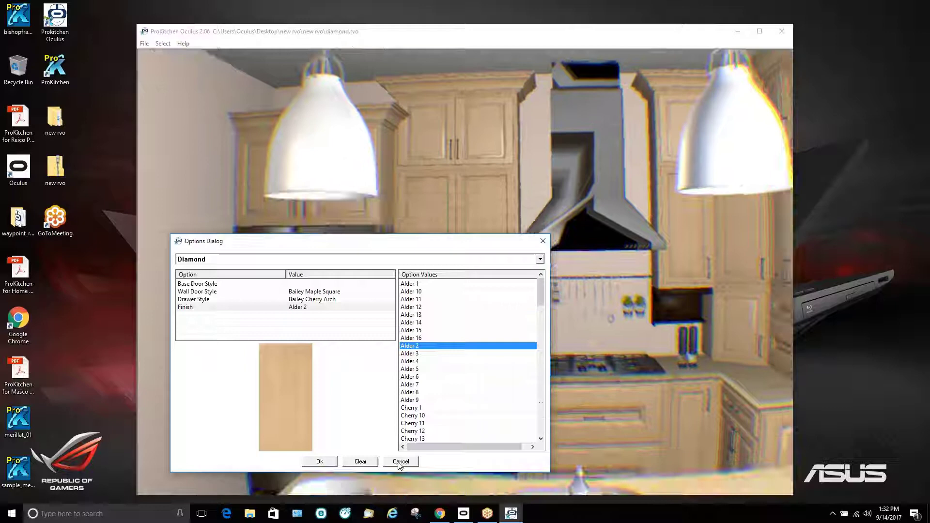
pyautogui.click(401, 462)
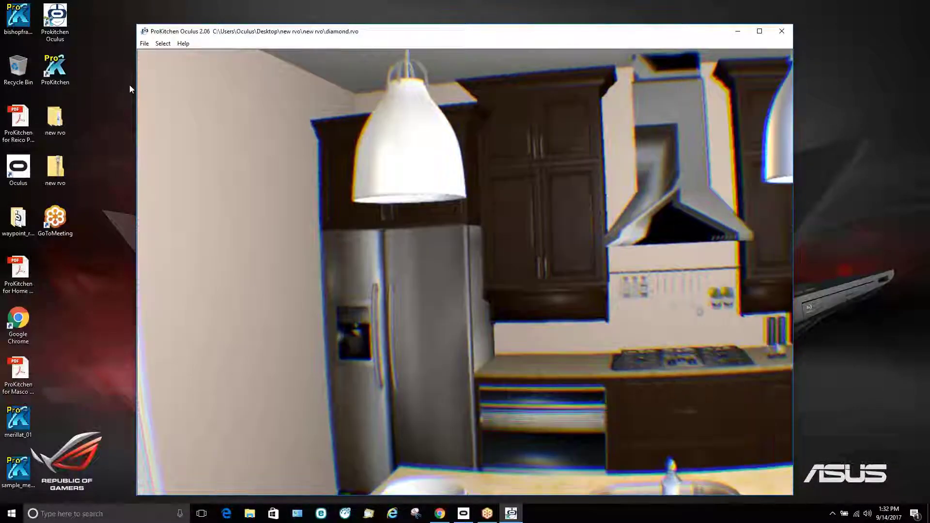
pyautogui.click(144, 43)
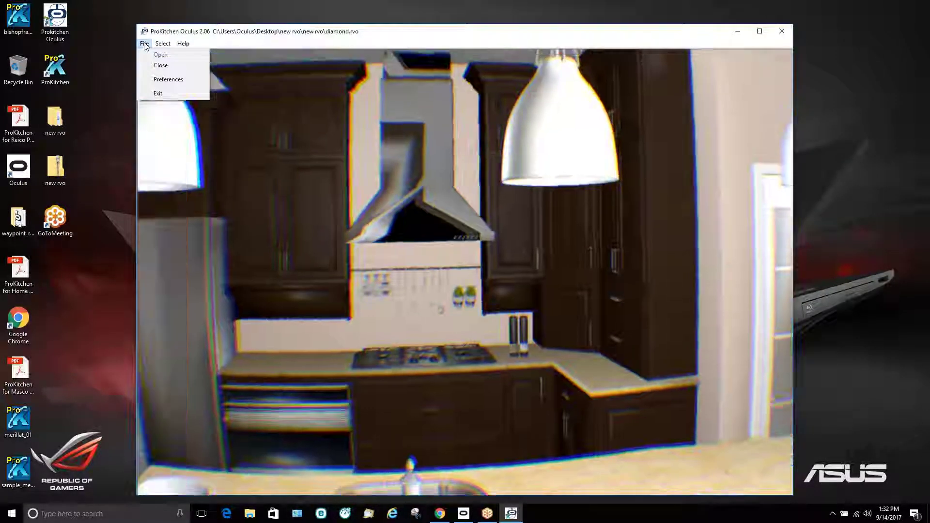